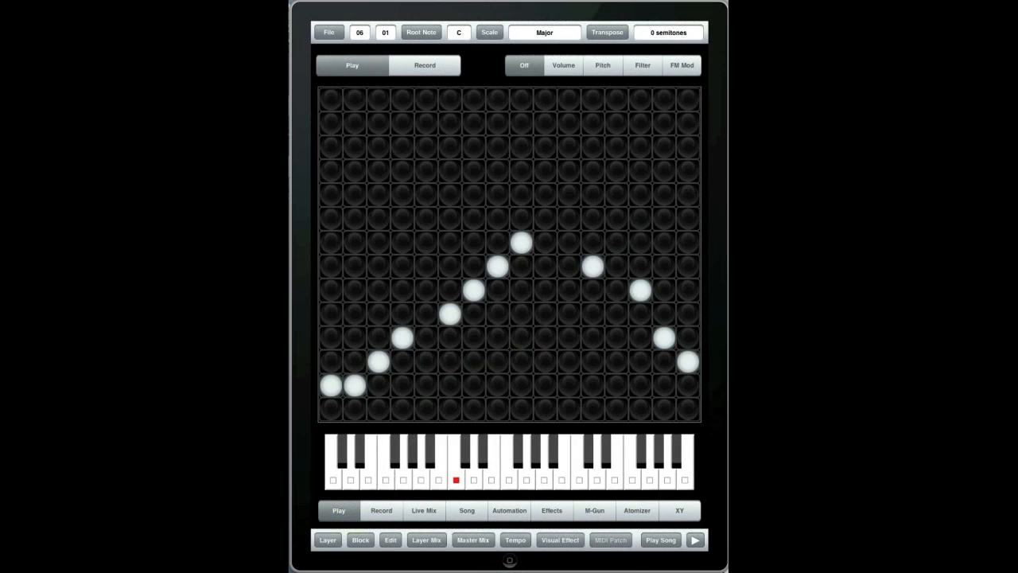
From the Song view, copy patterns 1 to 1 onto the global pasteboard via Edit > PasteBoard.
click(359, 539)
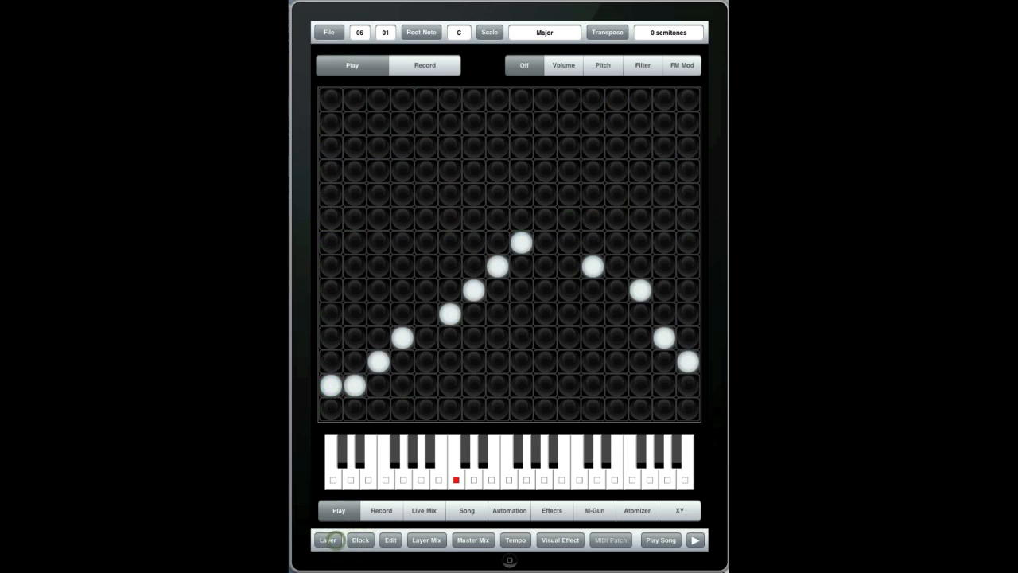
click(660, 539)
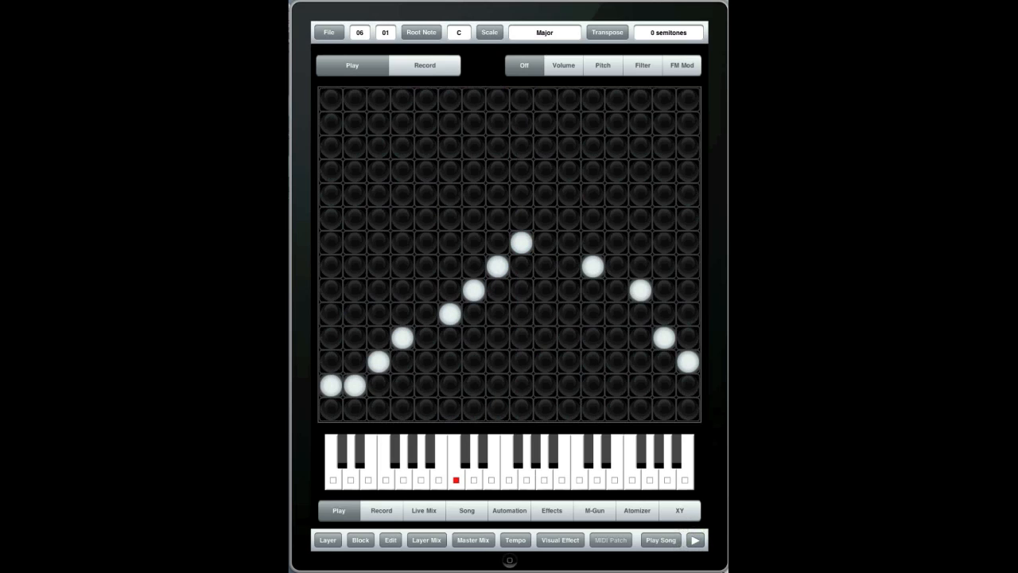
click(467, 509)
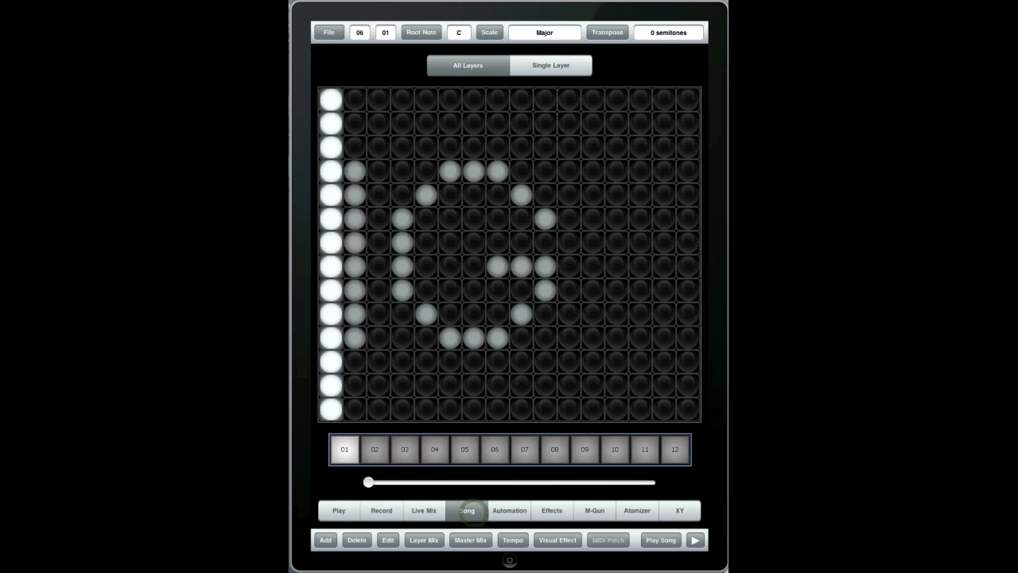
click(388, 539)
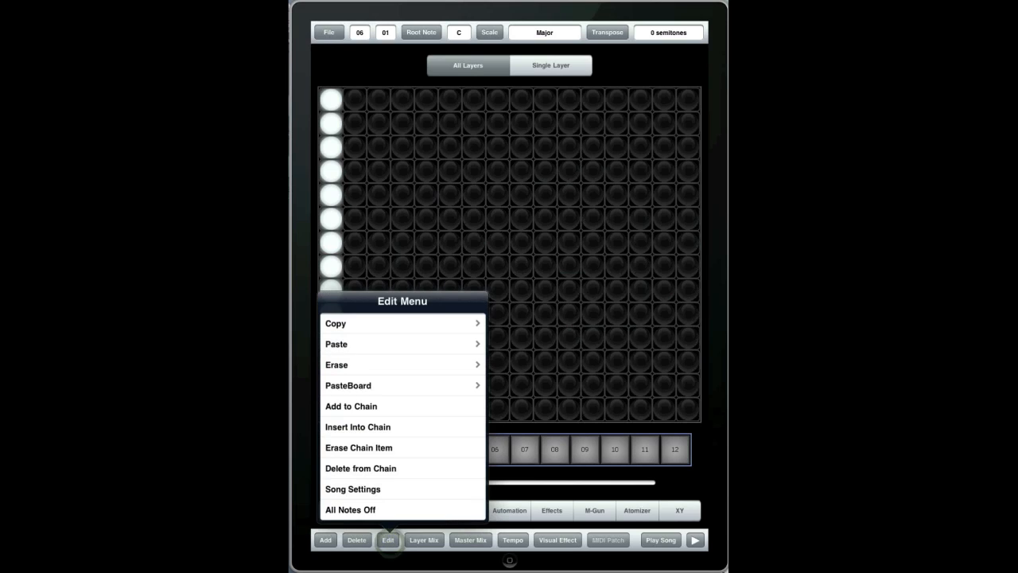
click(346, 384)
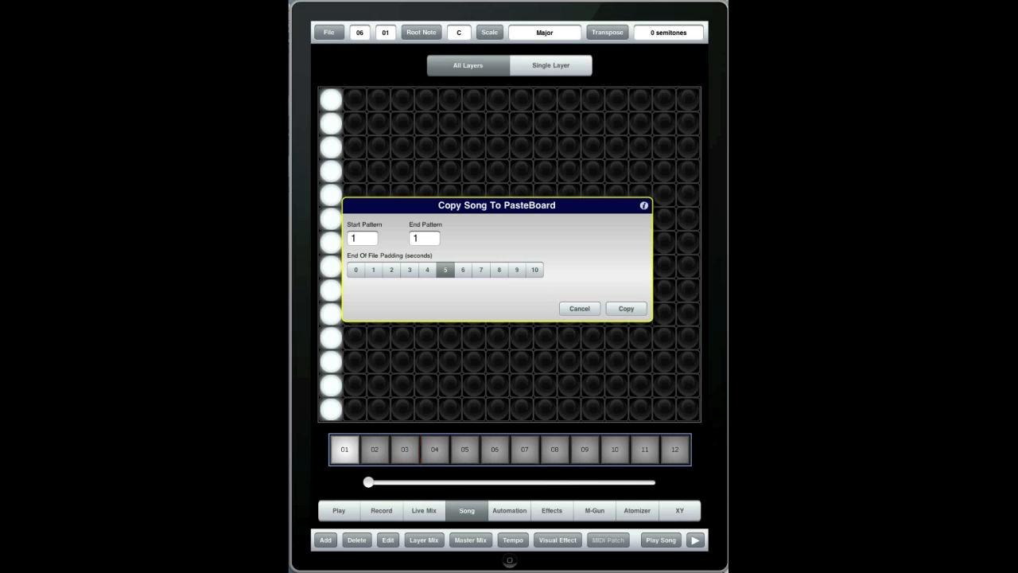
click(627, 308)
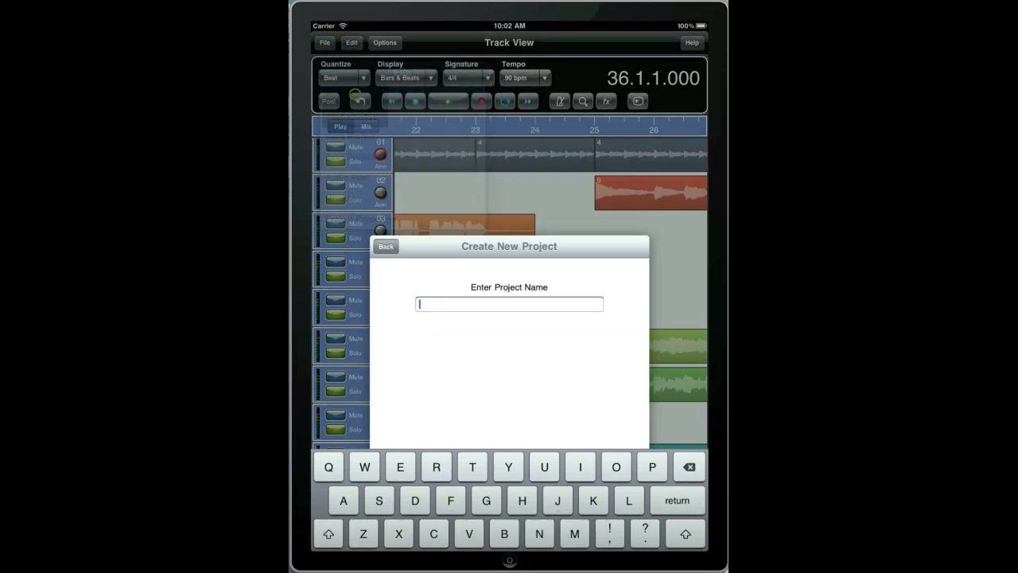
Name the new Meteor project 'Import Test'.
text(New Proje)
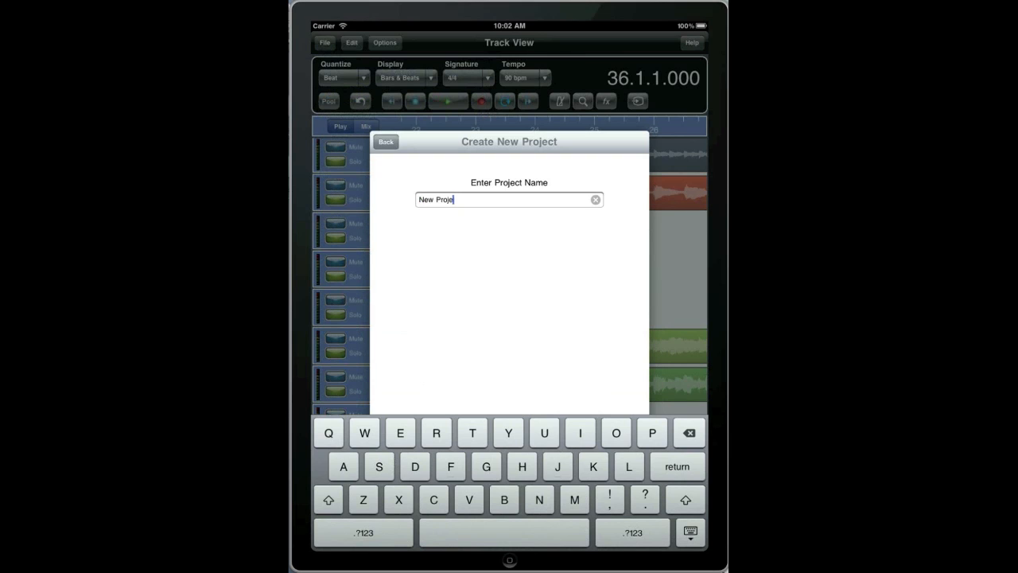
text(lm)
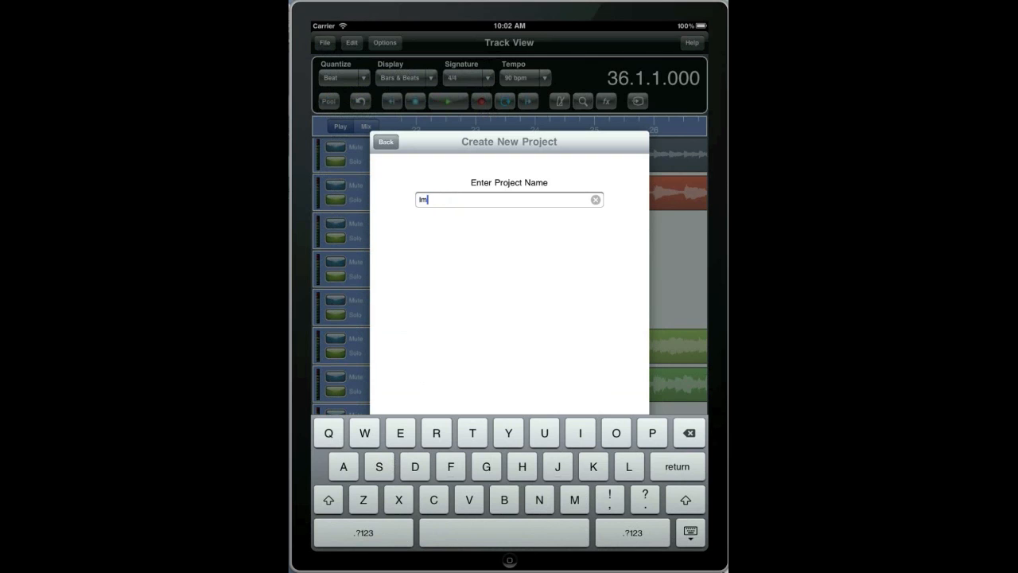
text(Import Test)
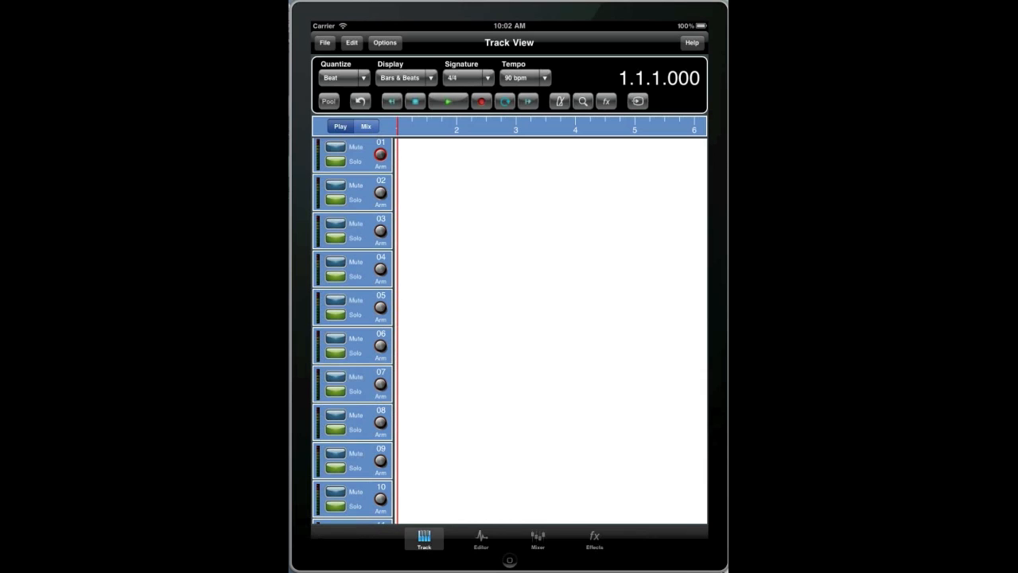
Paste the pasteboard audio into the Audio Pool, splitting the stereo into two clips.
click(328, 101)
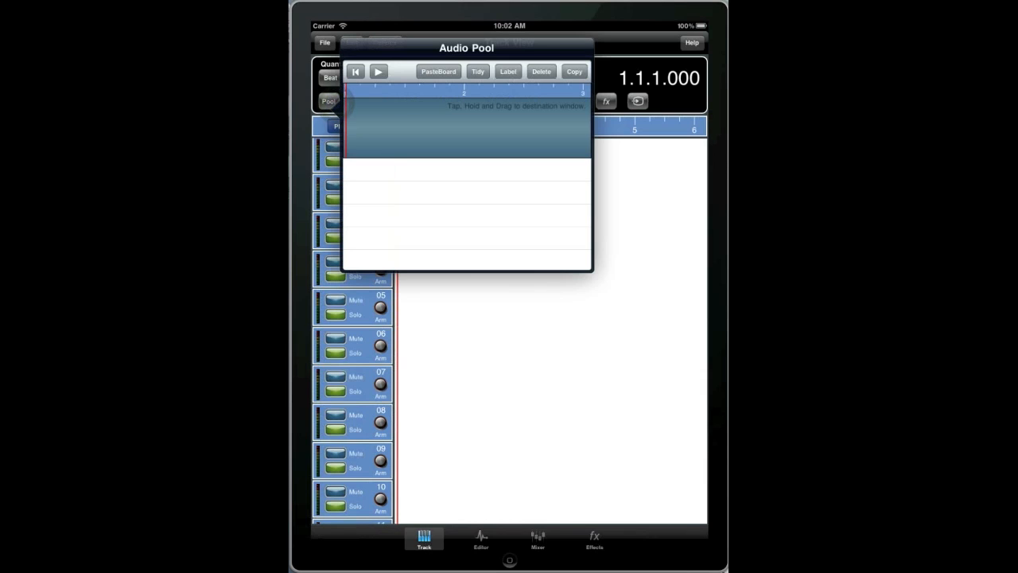
click(439, 72)
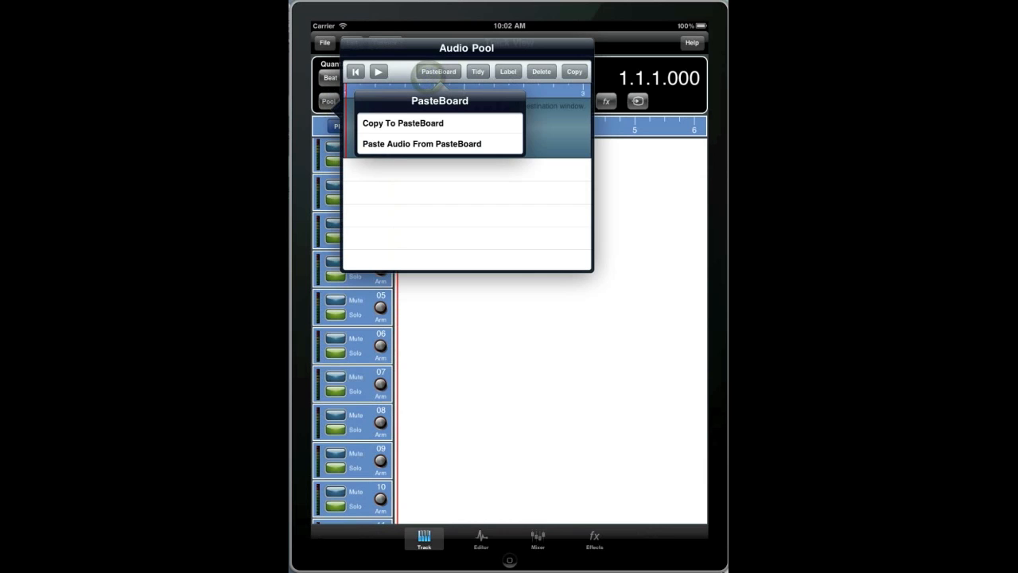
click(421, 144)
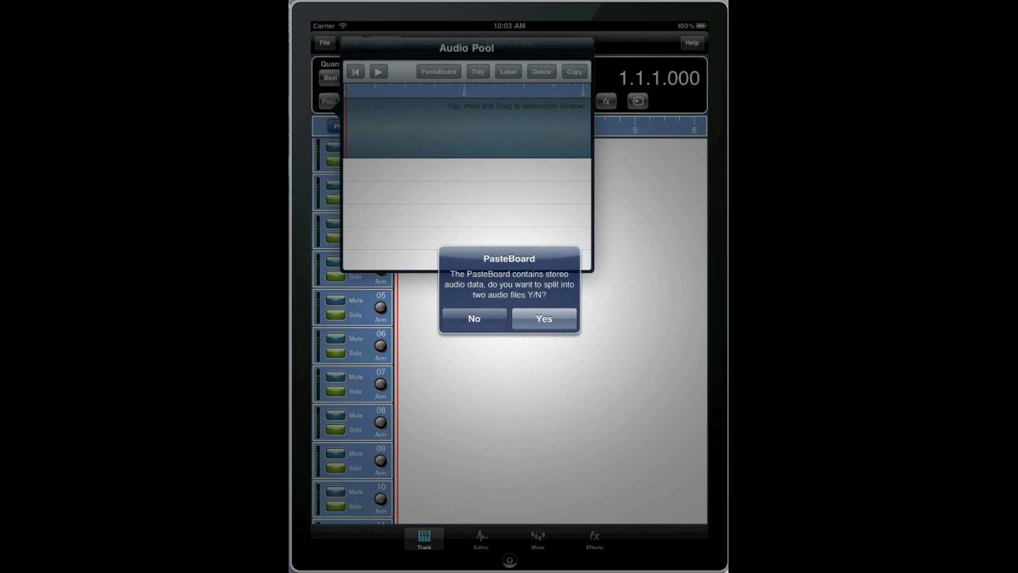
click(544, 318)
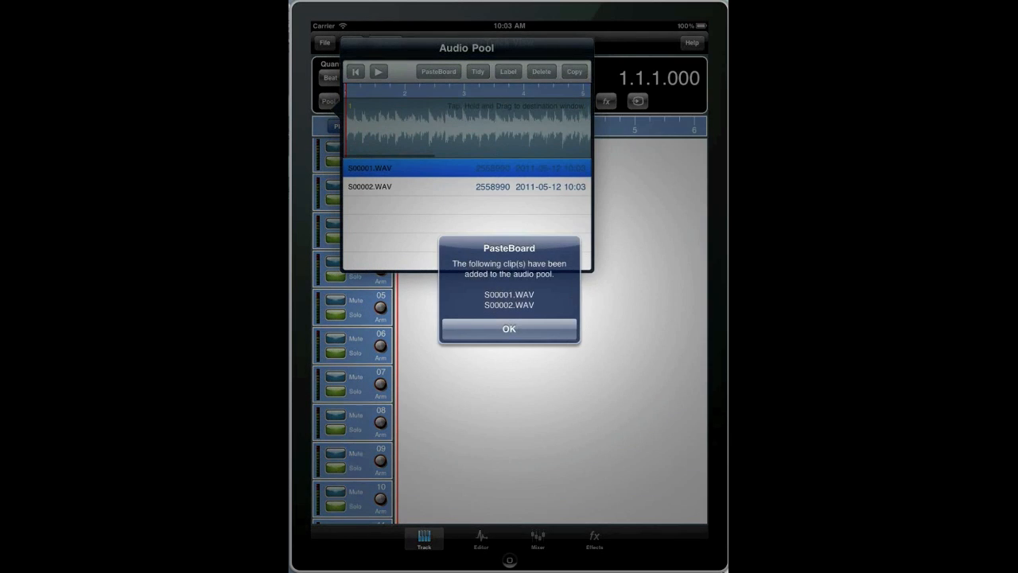
Acknowledge the clips-added alert and drag both clips onto two adjacent tracks.
click(509, 328)
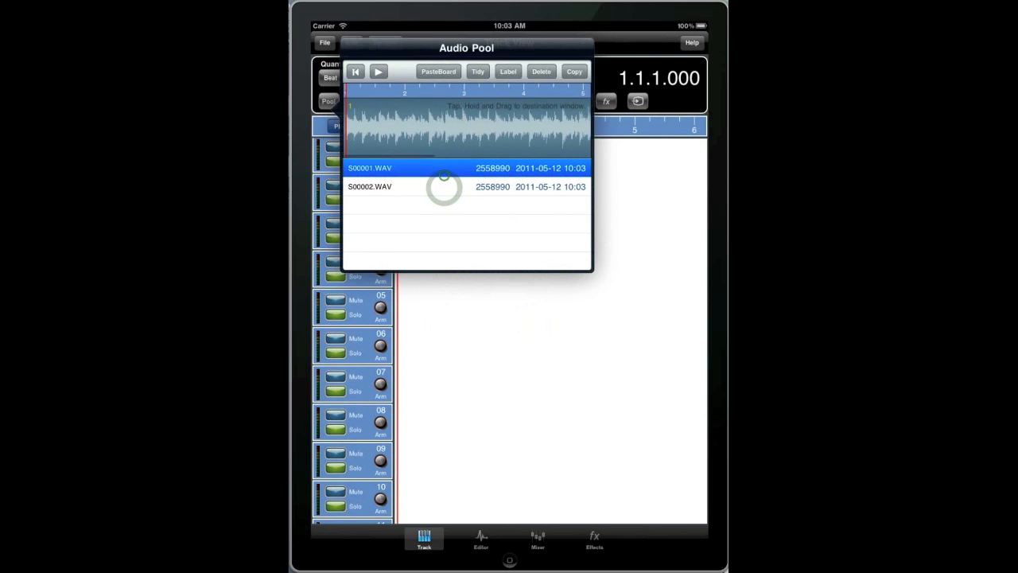
drag(444, 186, 480, 293)
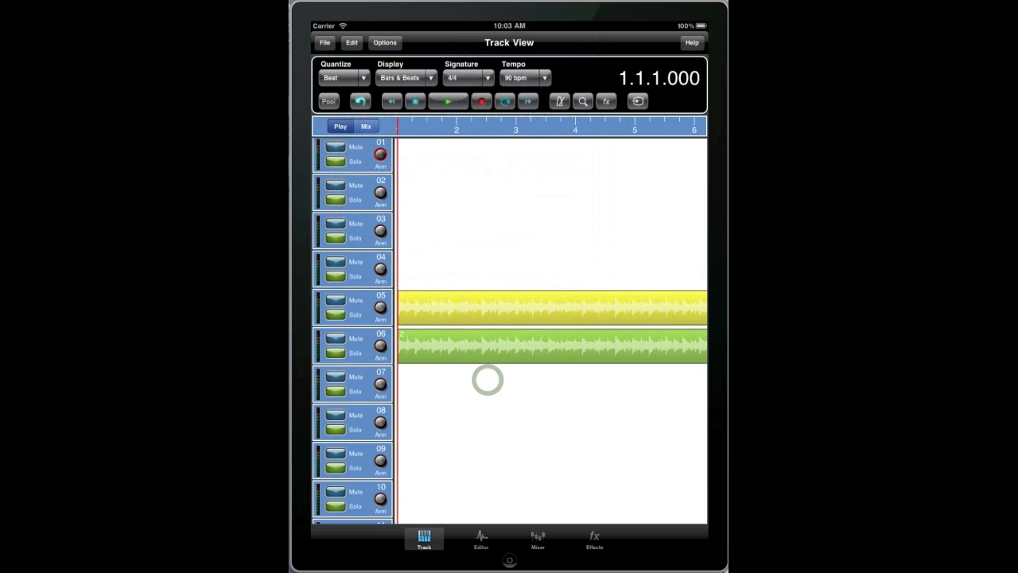
click(366, 127)
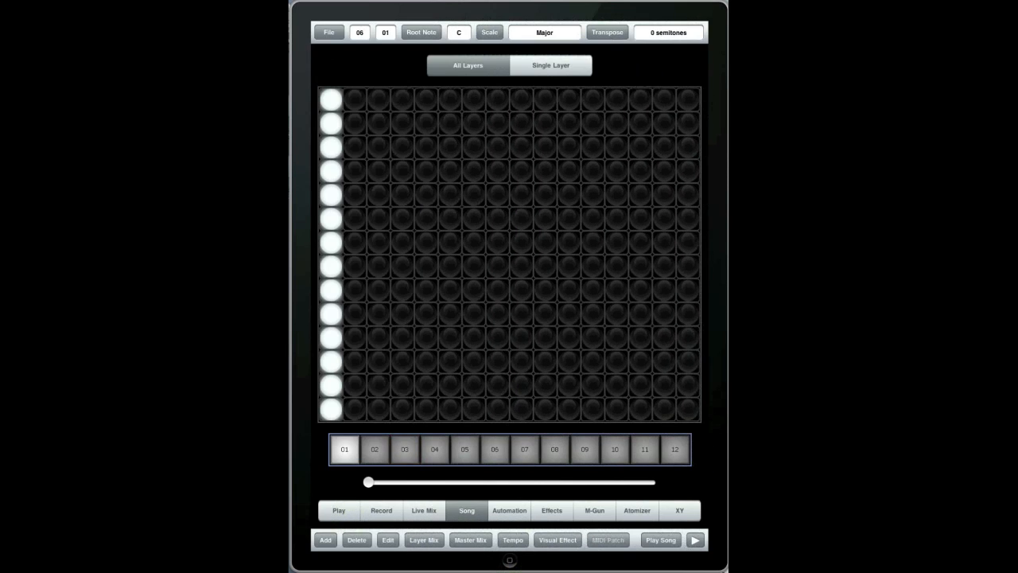
Copy the Aurora song to the Multi-Track PasteBoard and dismiss the Completed notice.
click(388, 539)
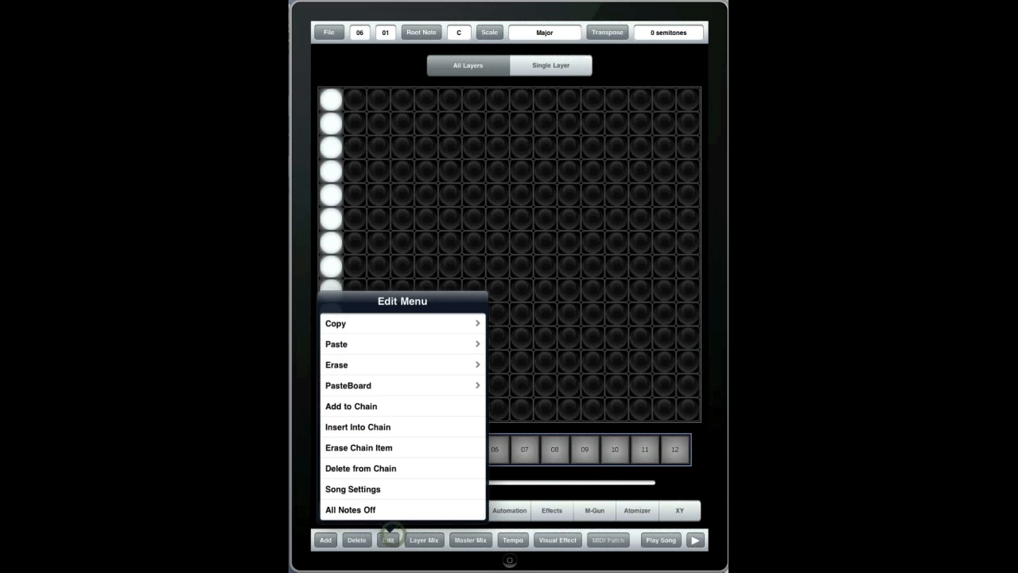
click(346, 385)
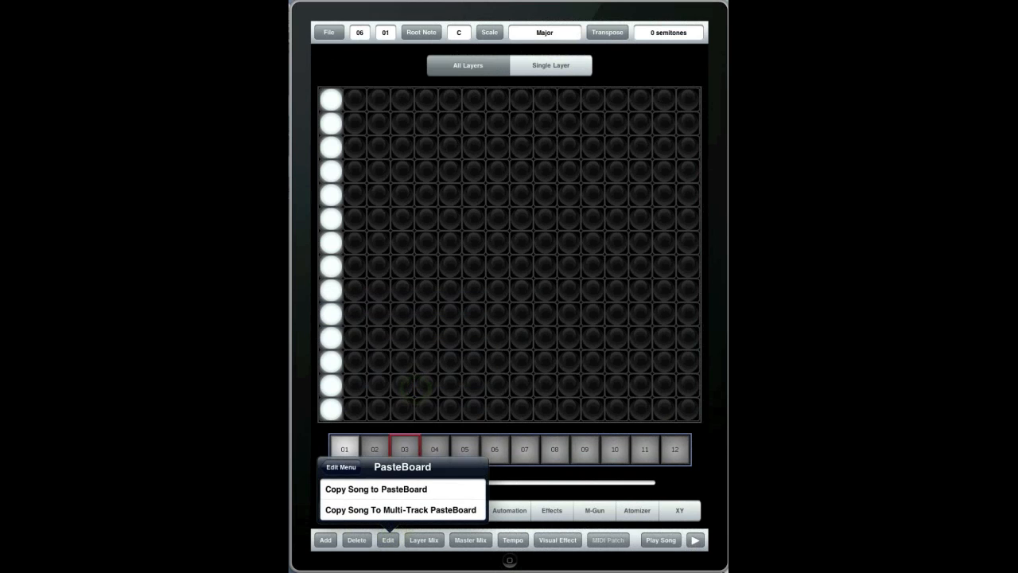
click(401, 509)
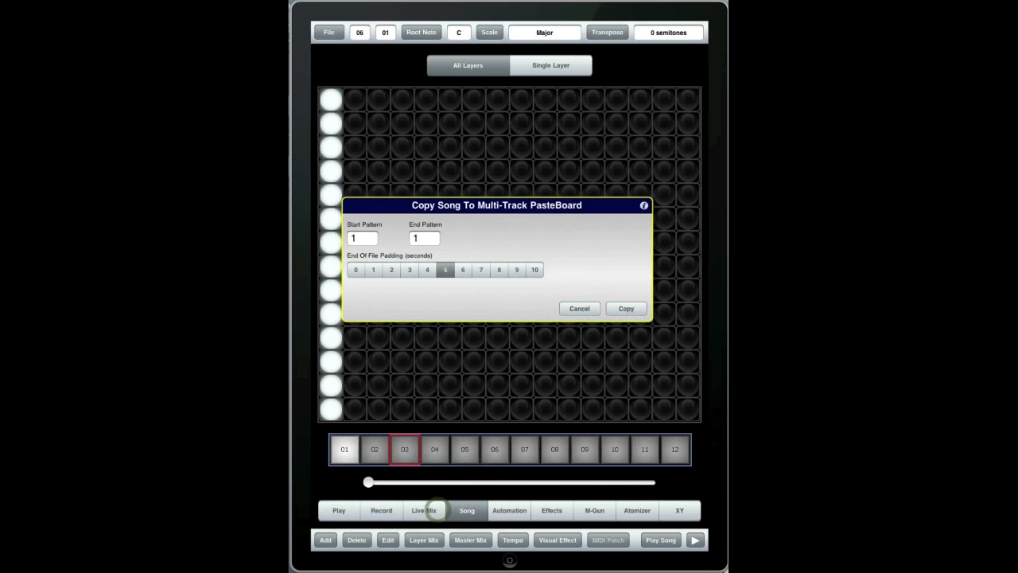
click(627, 309)
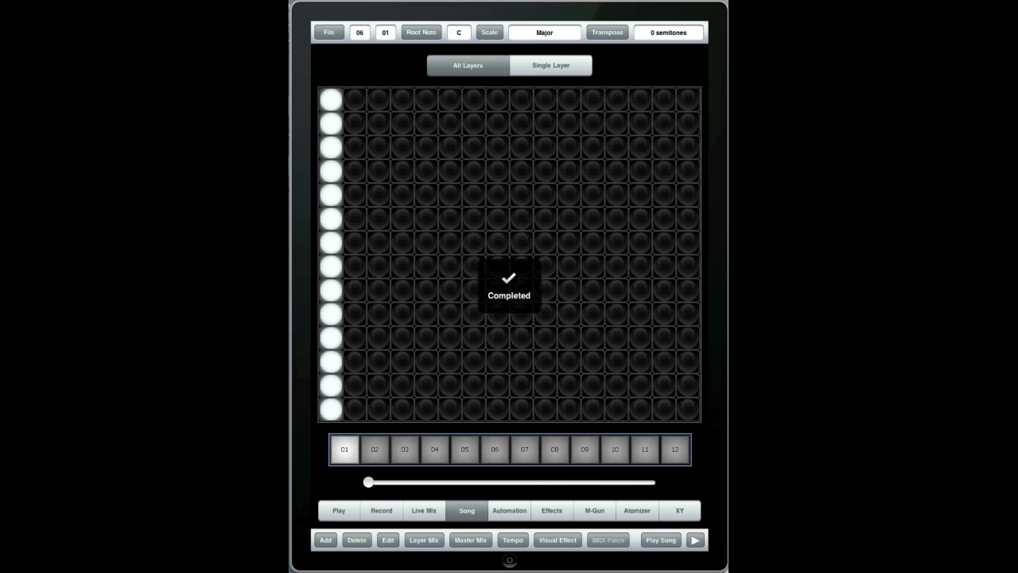
click(404, 448)
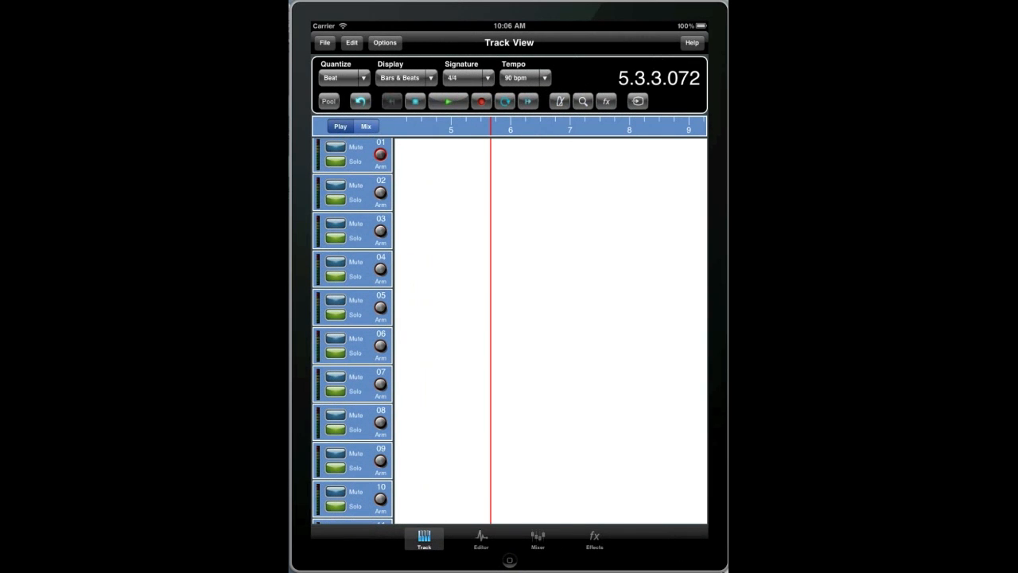
Paste the song from the Multi-Track PasteBoard as nine coloured tracks.
click(384, 41)
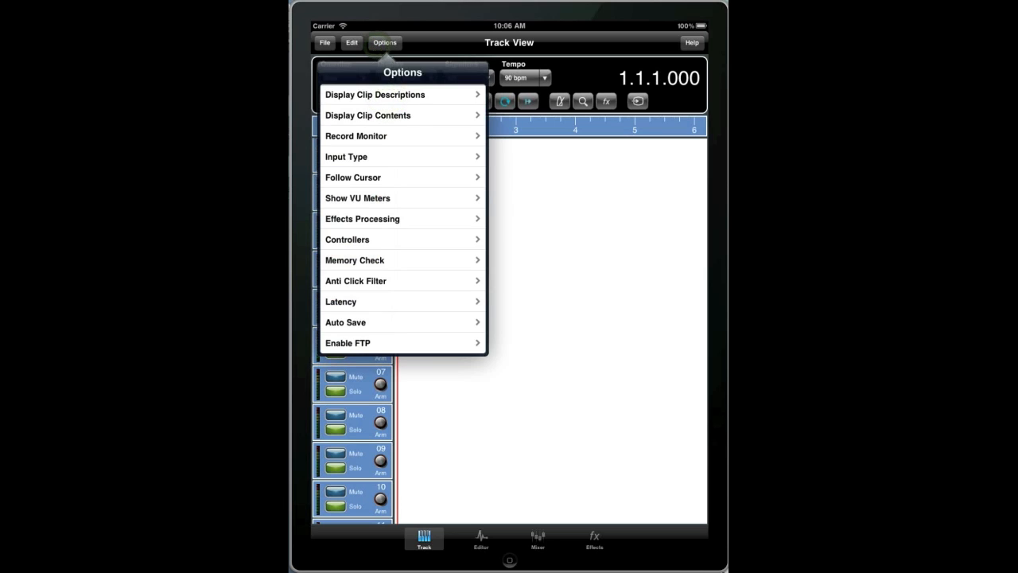
click(352, 42)
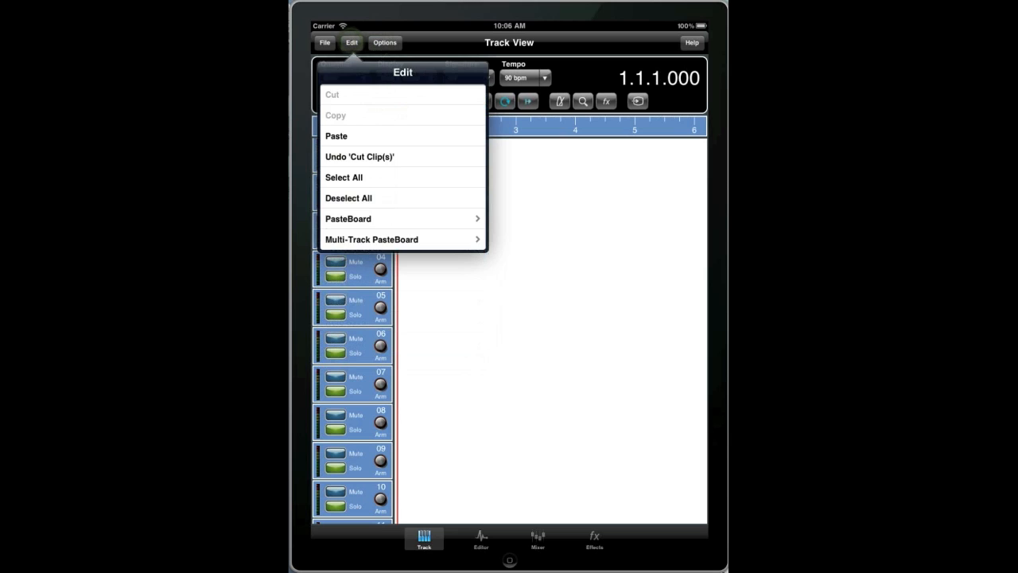
click(372, 239)
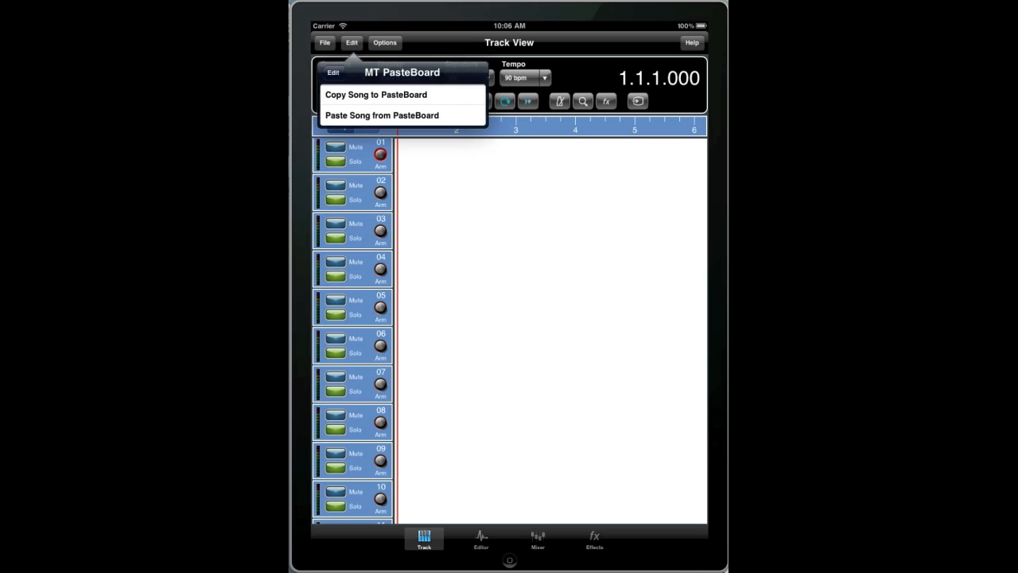
click(381, 114)
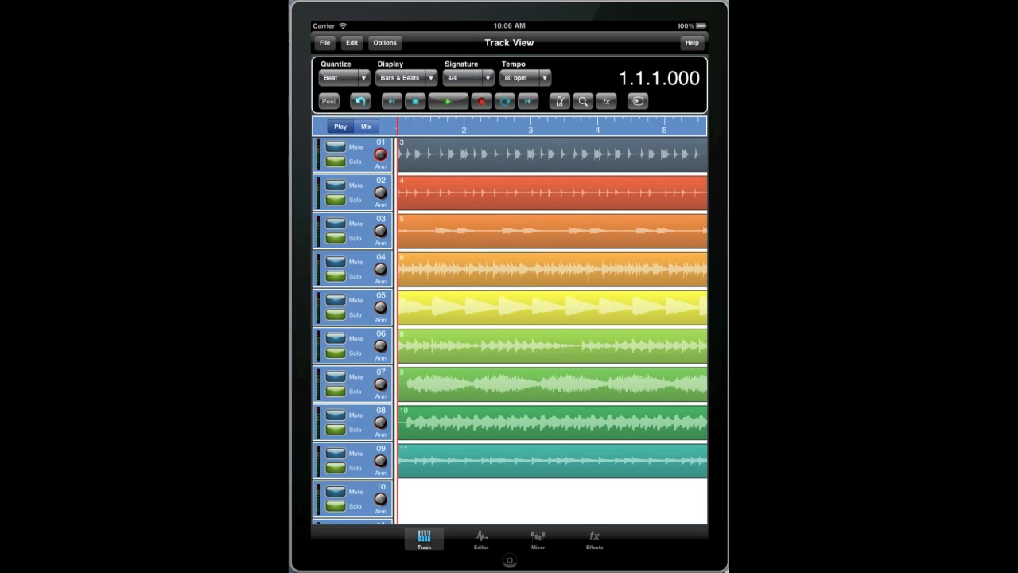
Play back the pasted tracks and bring up the Mixer view.
click(366, 125)
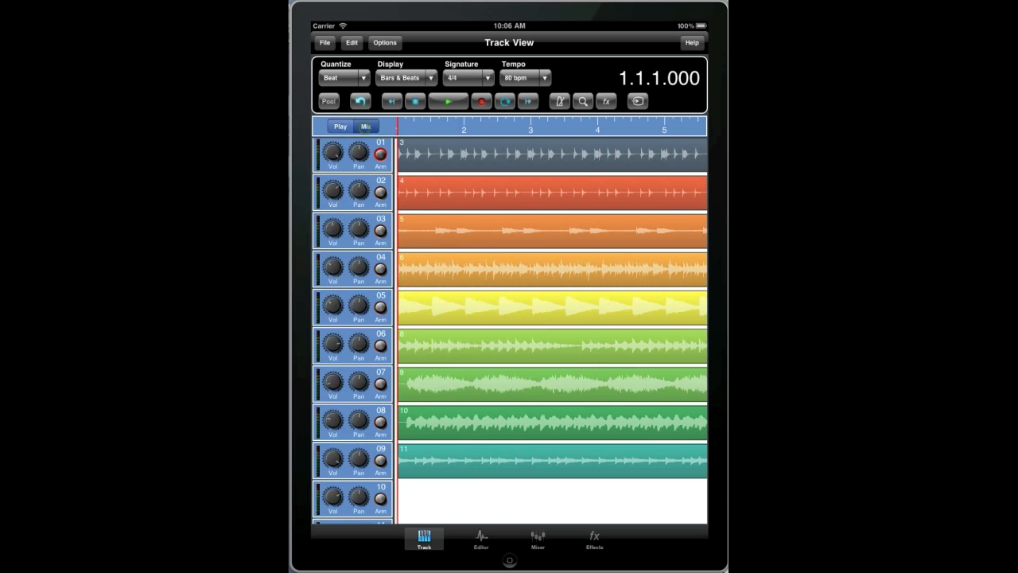
click(448, 102)
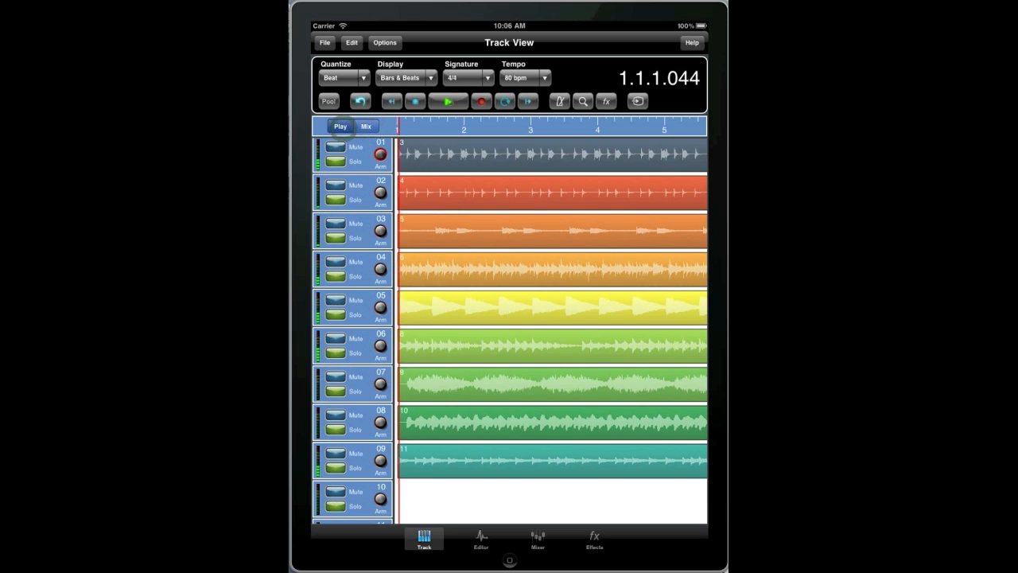
click(449, 101)
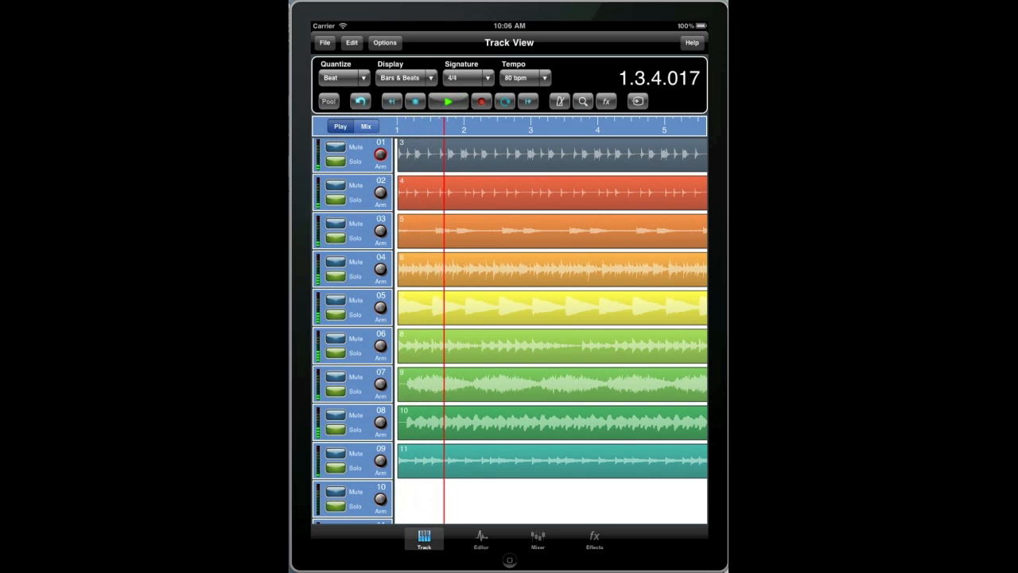
click(448, 102)
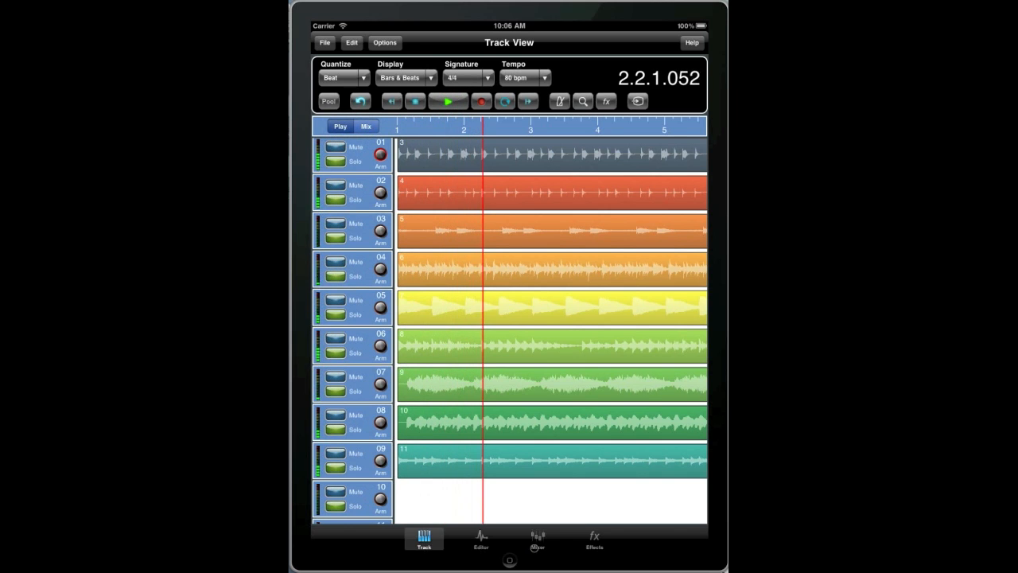
click(538, 541)
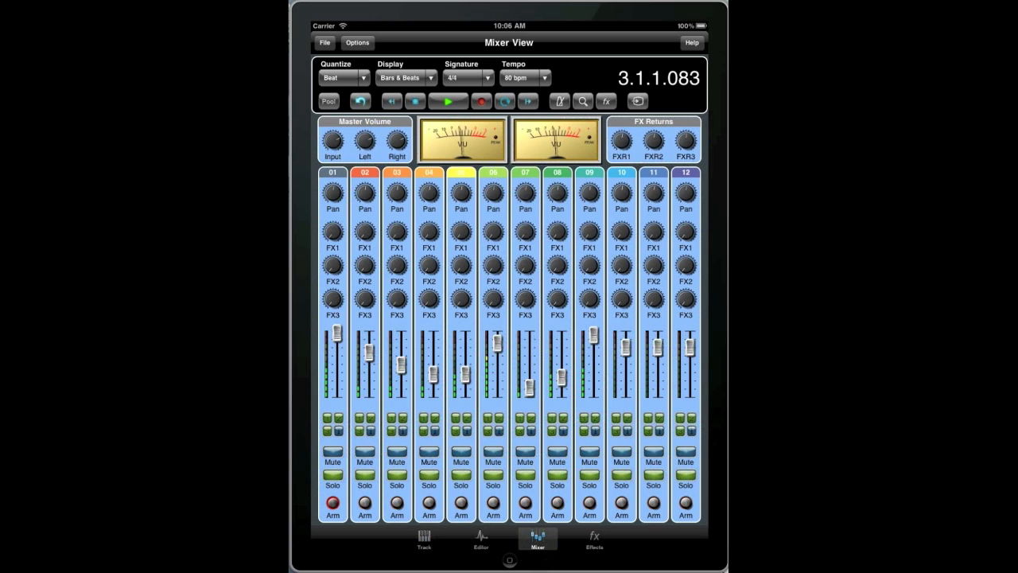
click(448, 101)
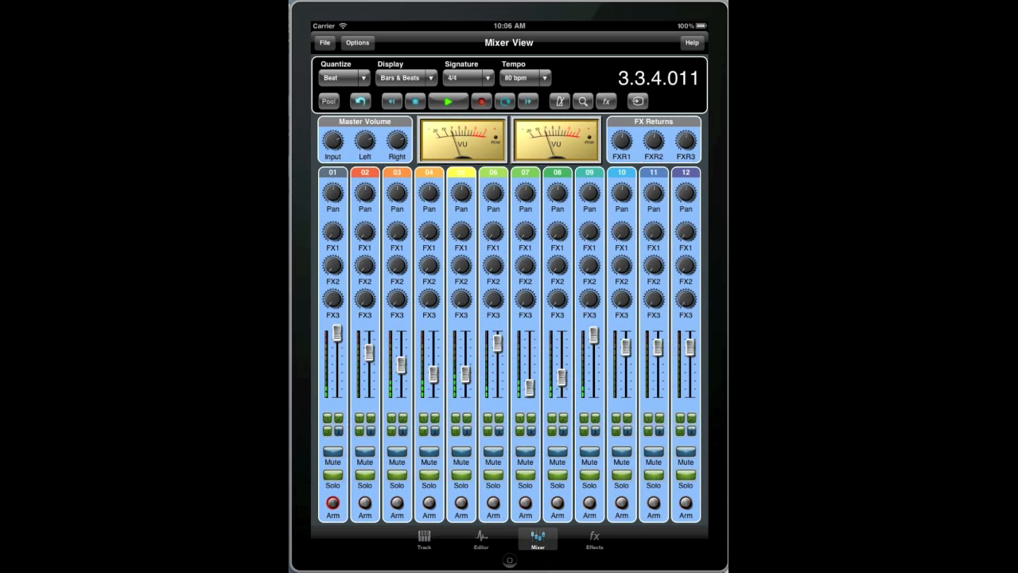
click(423, 539)
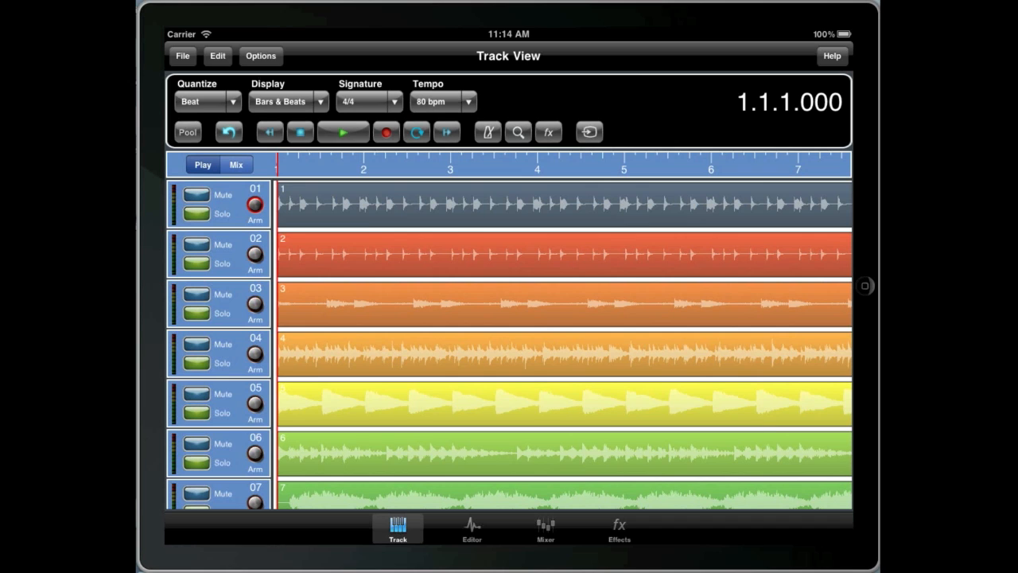
Copy S00003.WAV from the Audio Pool to the global pasteboard.
click(188, 132)
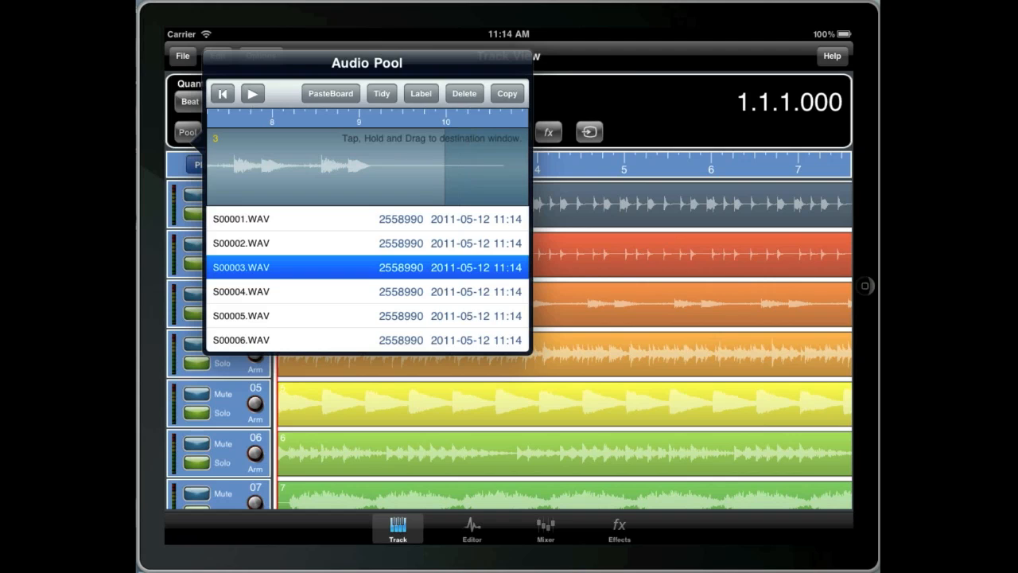
click(331, 92)
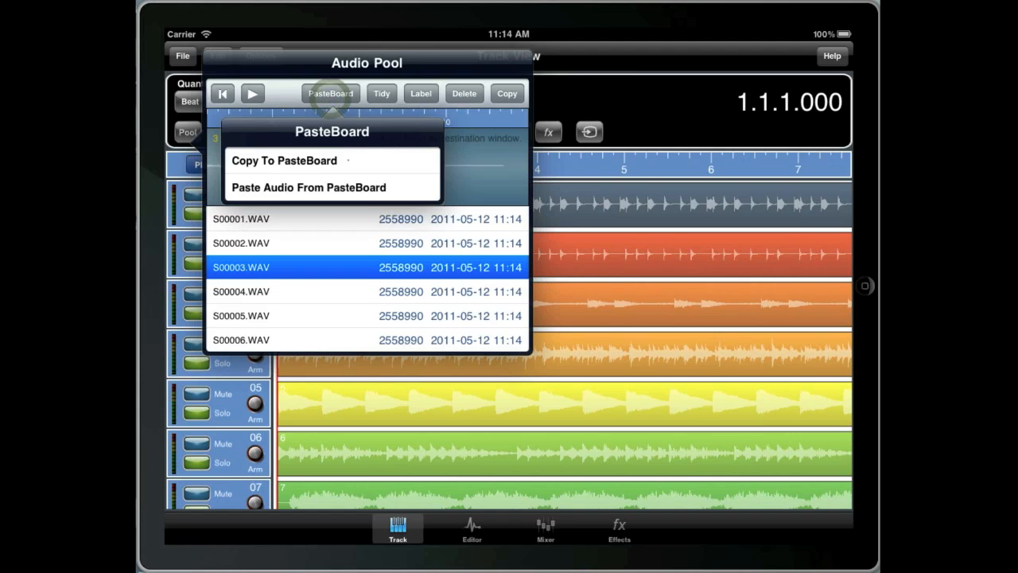
click(283, 159)
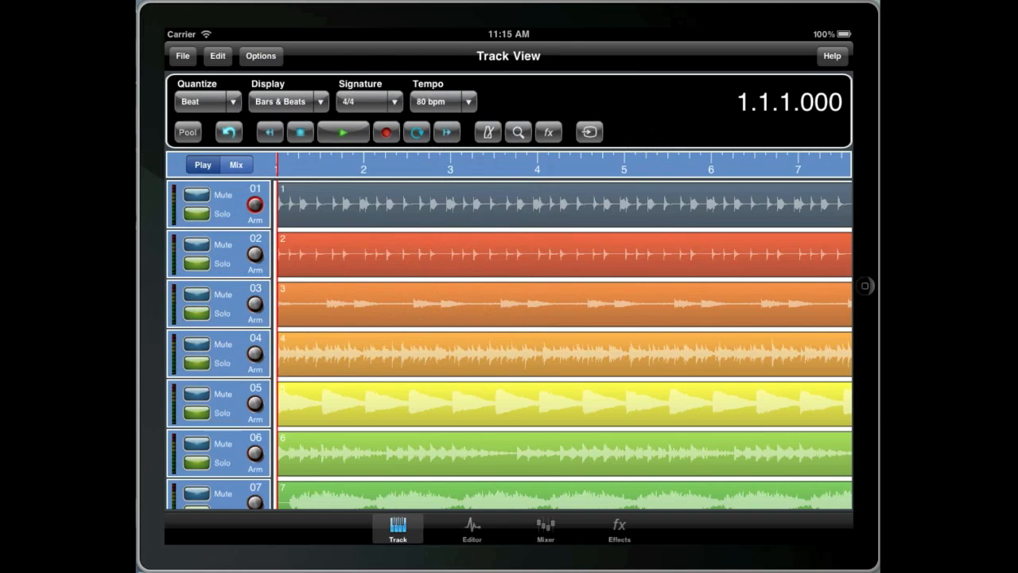
In the sample editor, rewind and paste the pasteboard audio as a new sample.
click(470, 528)
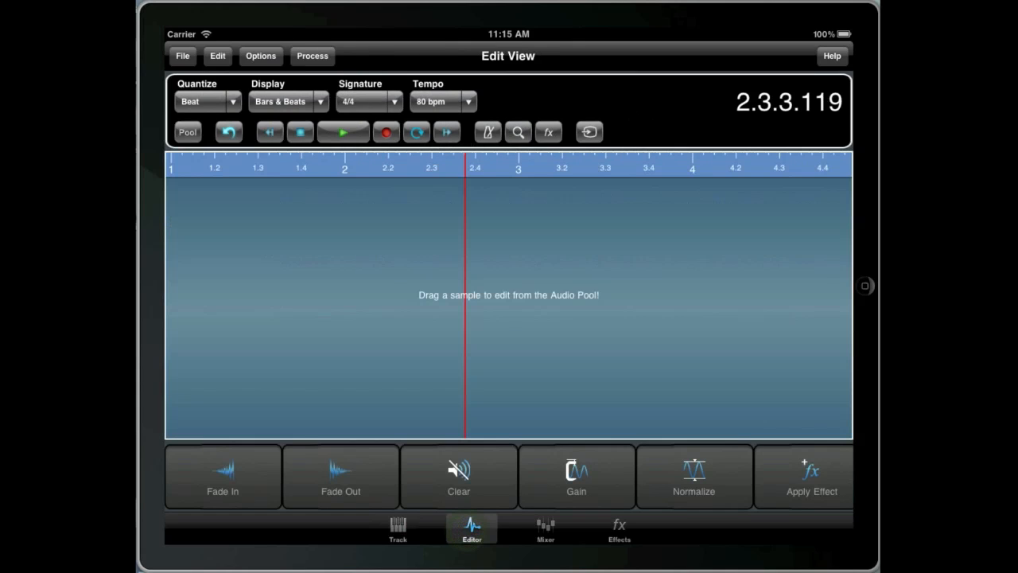
click(269, 130)
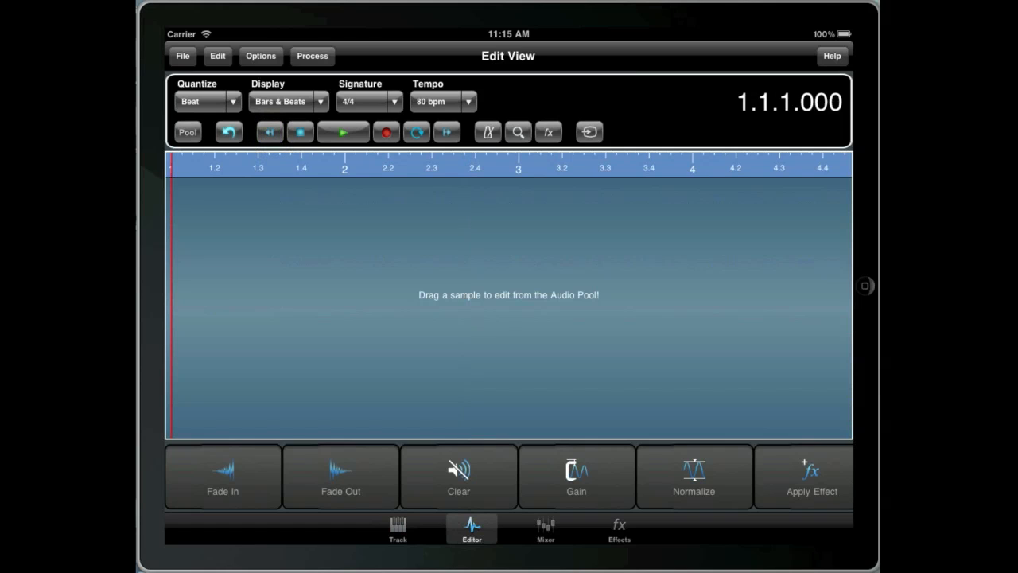
click(216, 56)
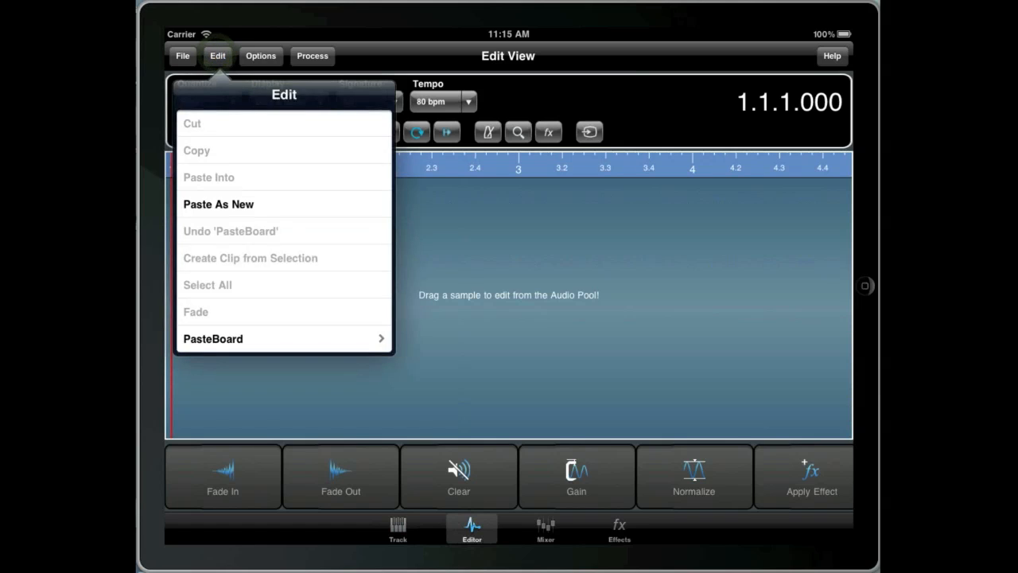
click(213, 337)
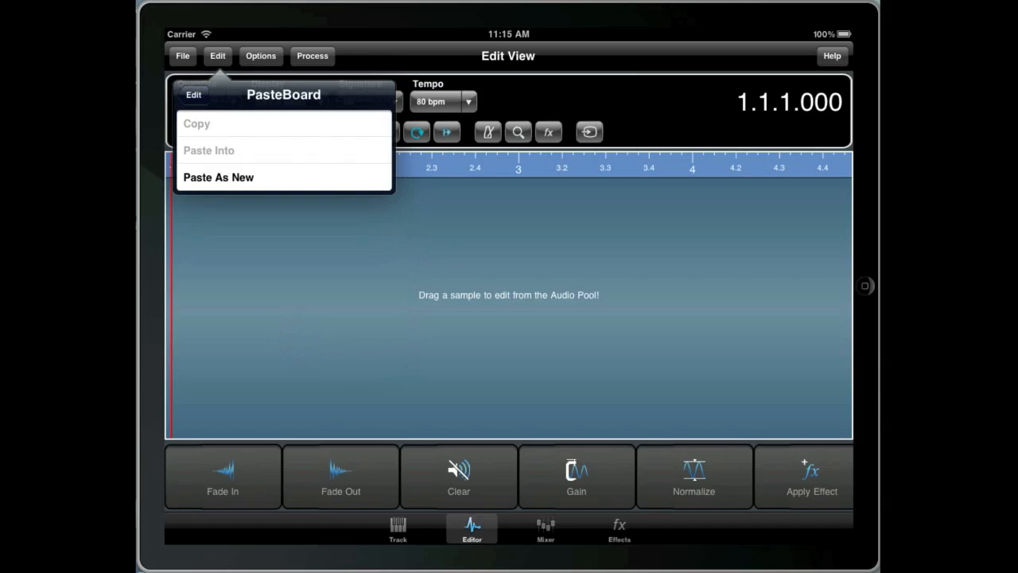
click(218, 177)
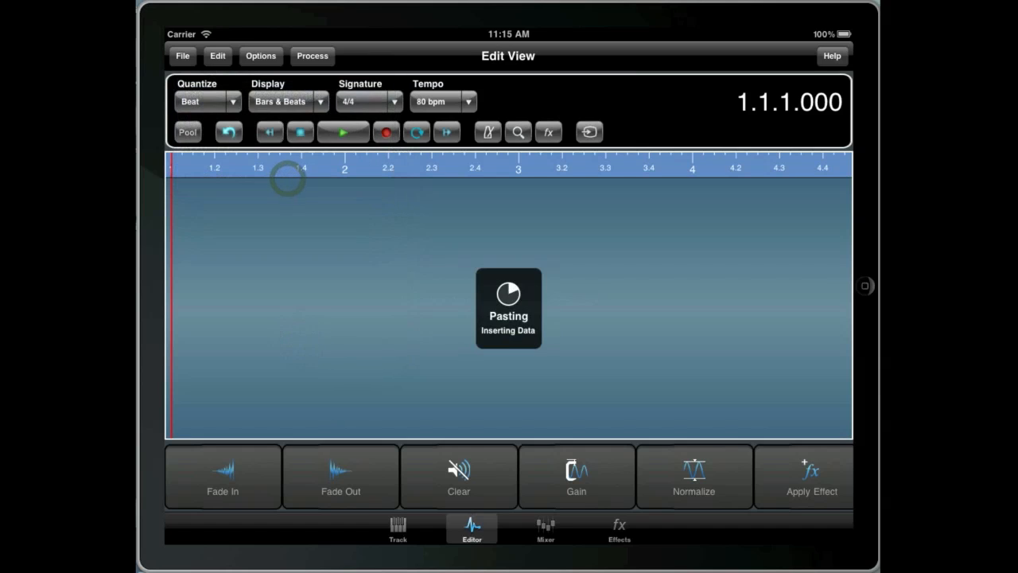